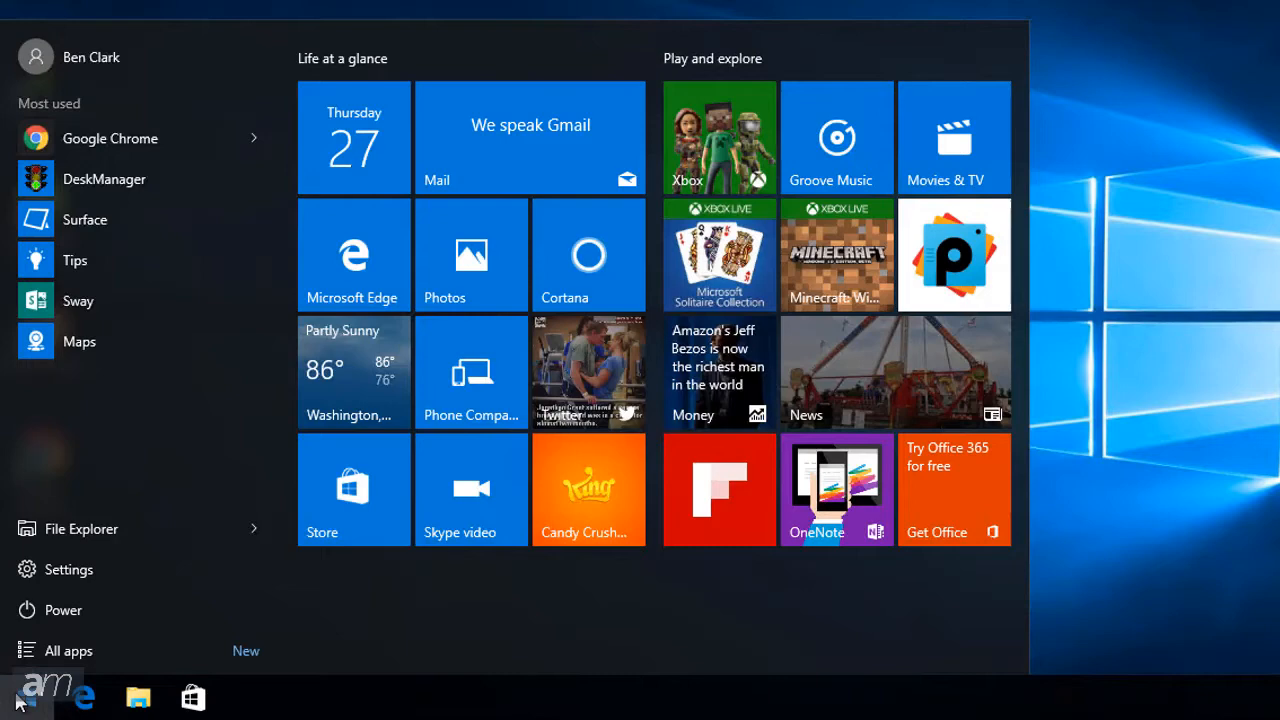
- Search the Start menu for 'control panel' and open the Control Panel result
text(control)
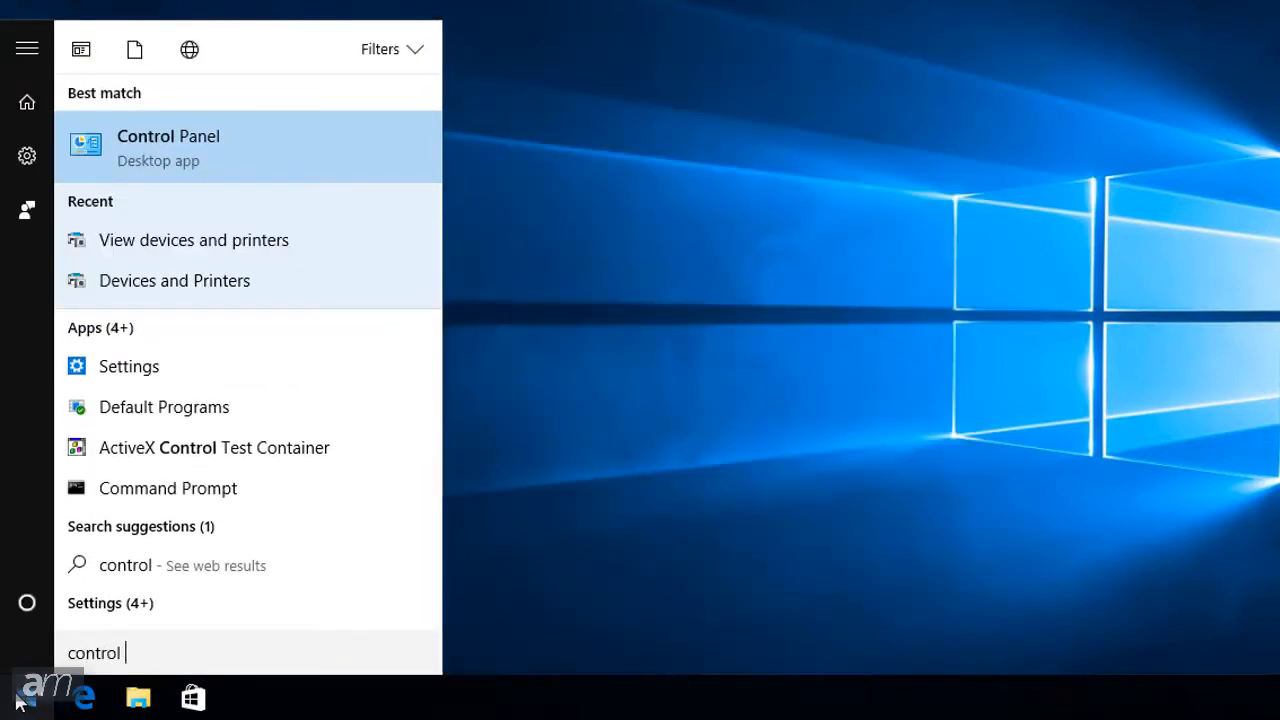
text(panel)
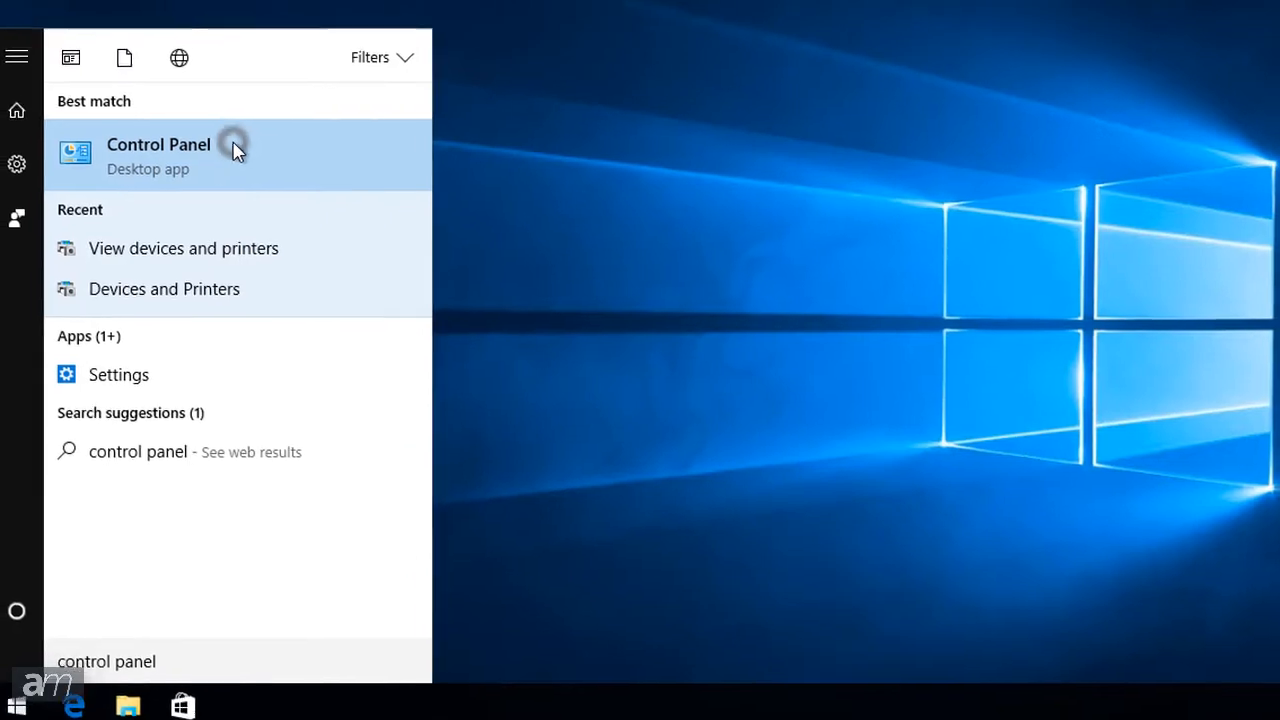
click(158, 155)
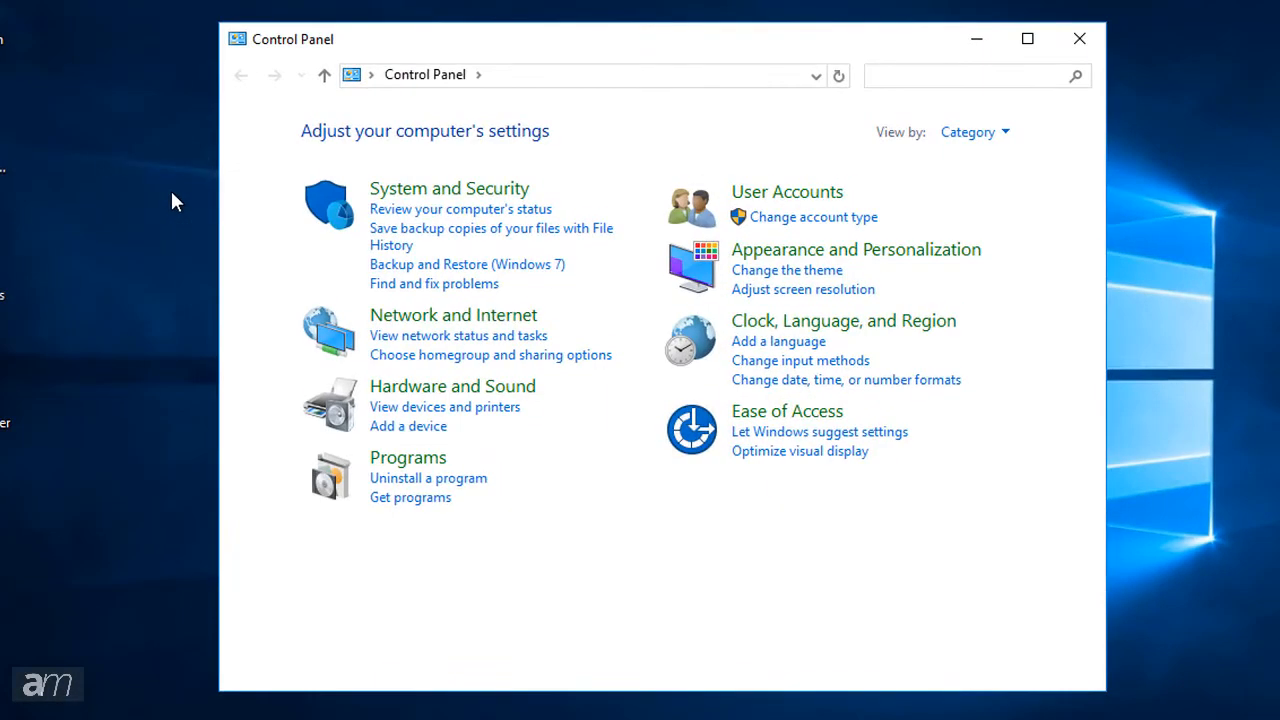
mouse_move(445, 407)
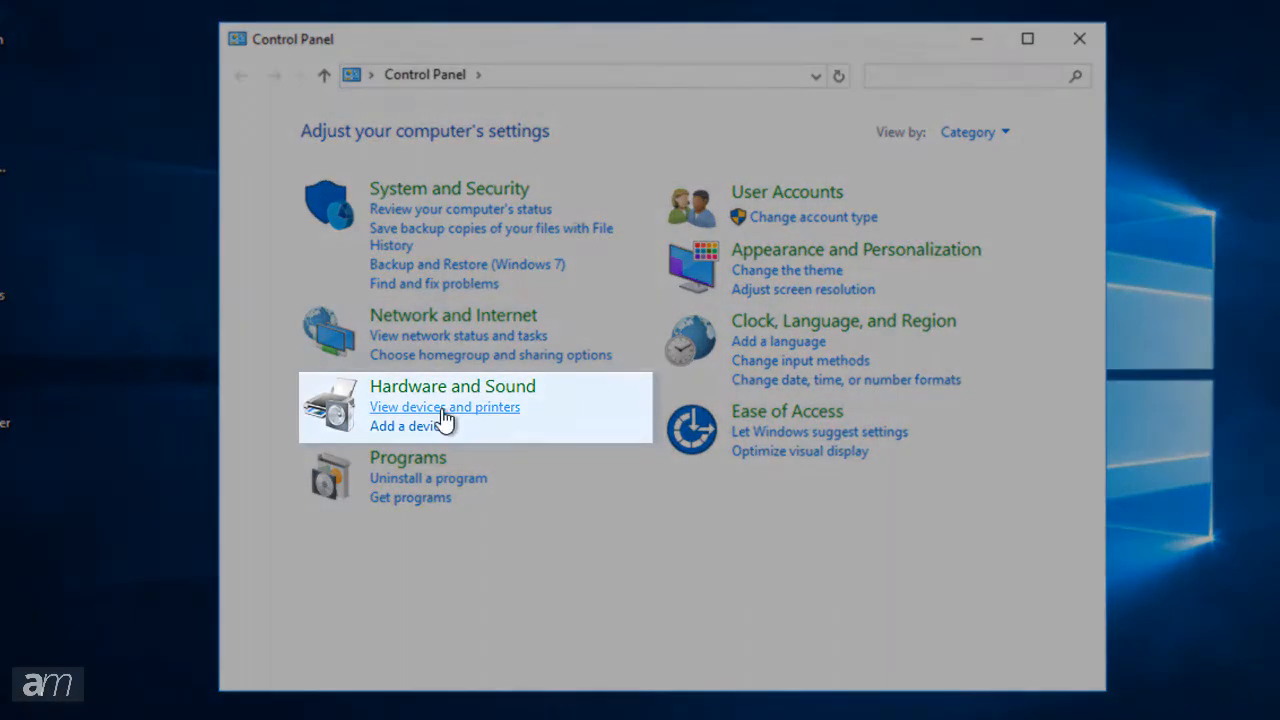
- Open 'View devices and printers' under Hardware and Sound
click(444, 406)
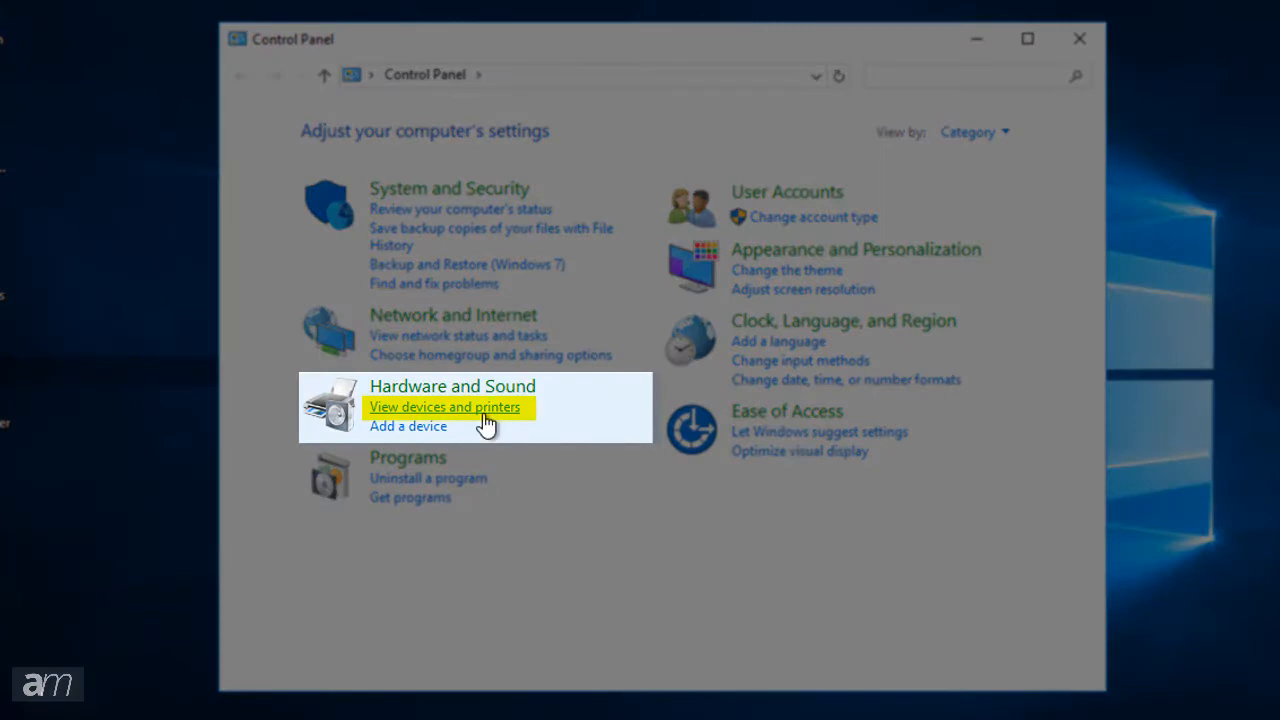
click(445, 406)
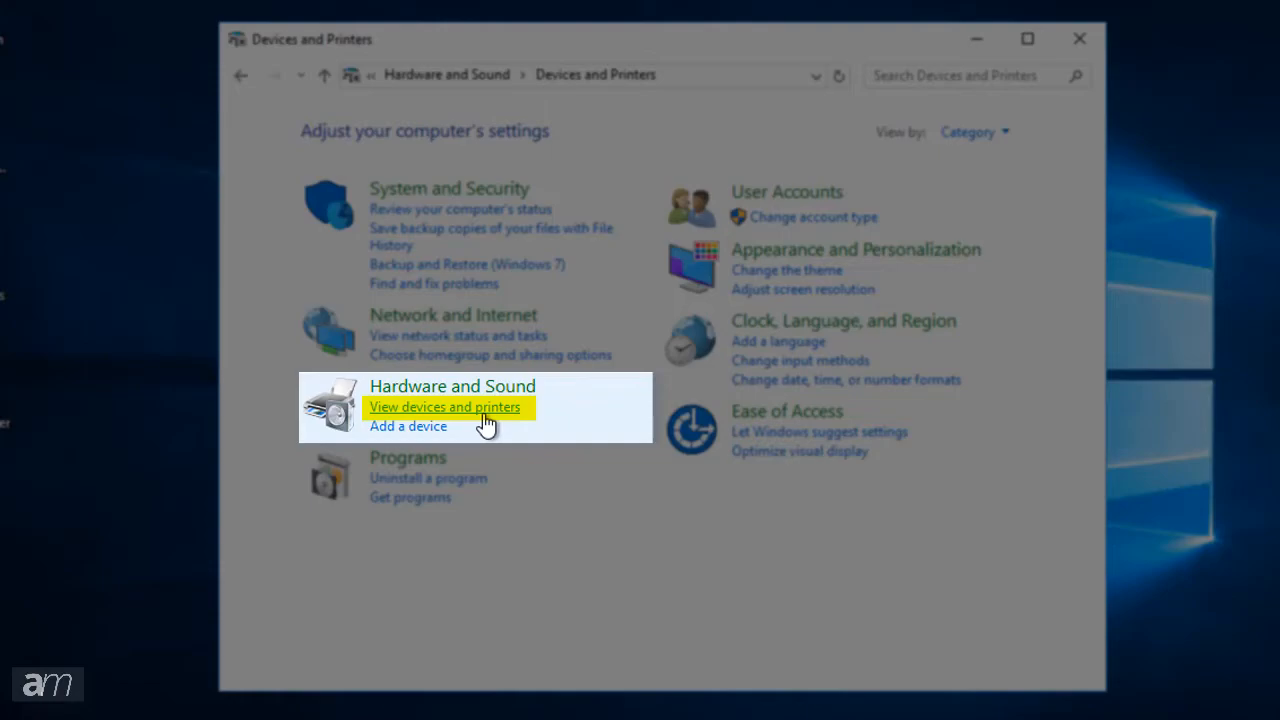
click(445, 406)
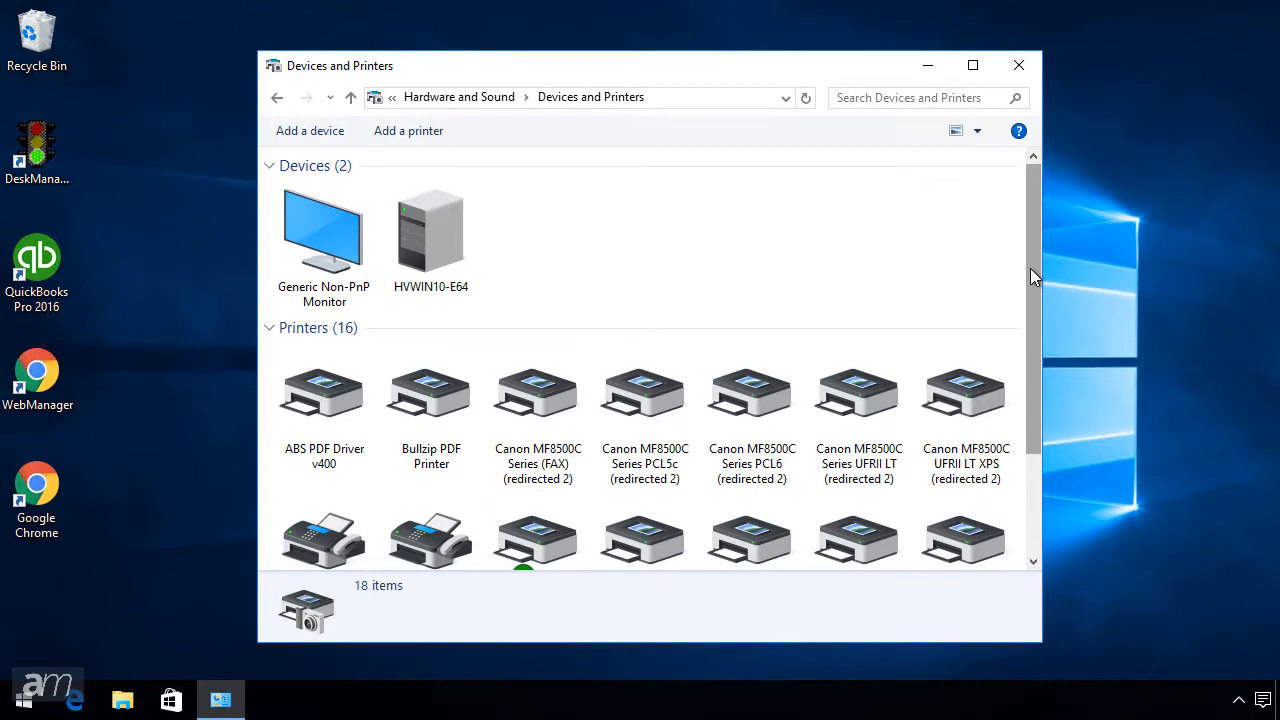
- Open Printer properties for the OKI DATA CORP ML320/1TURBO printer
scroll(down, 3)
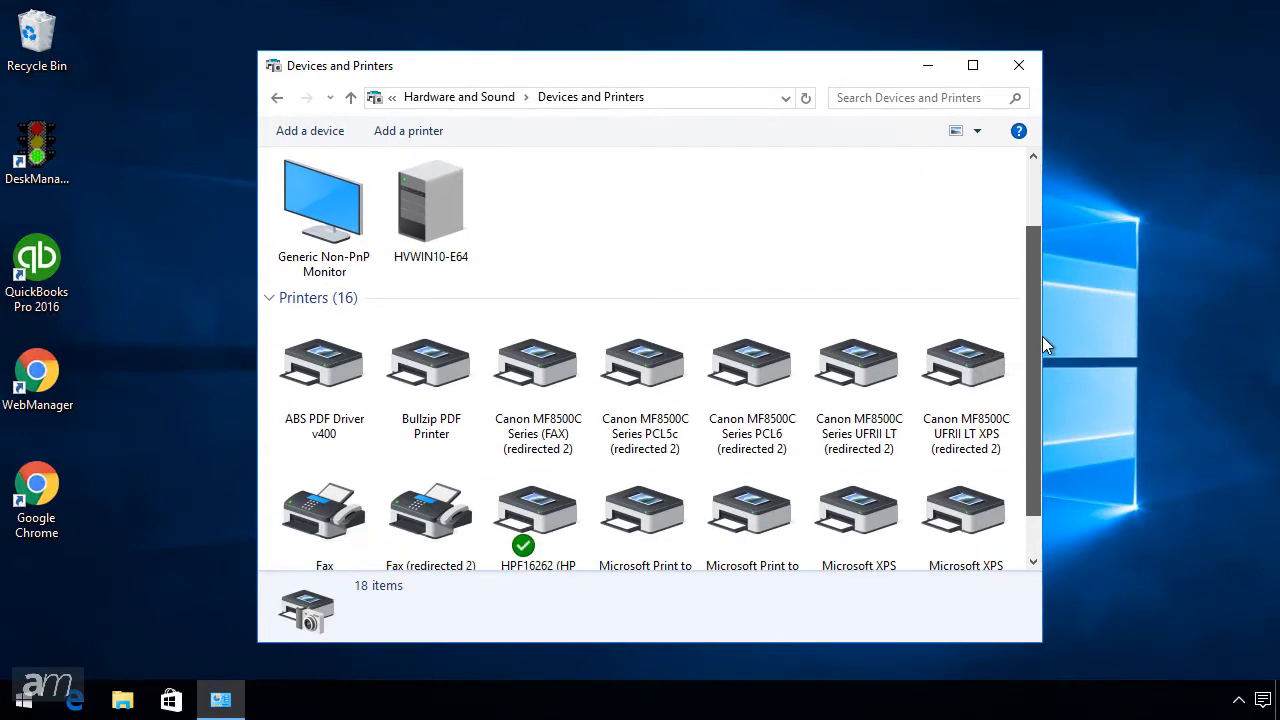
scroll(down, 3)
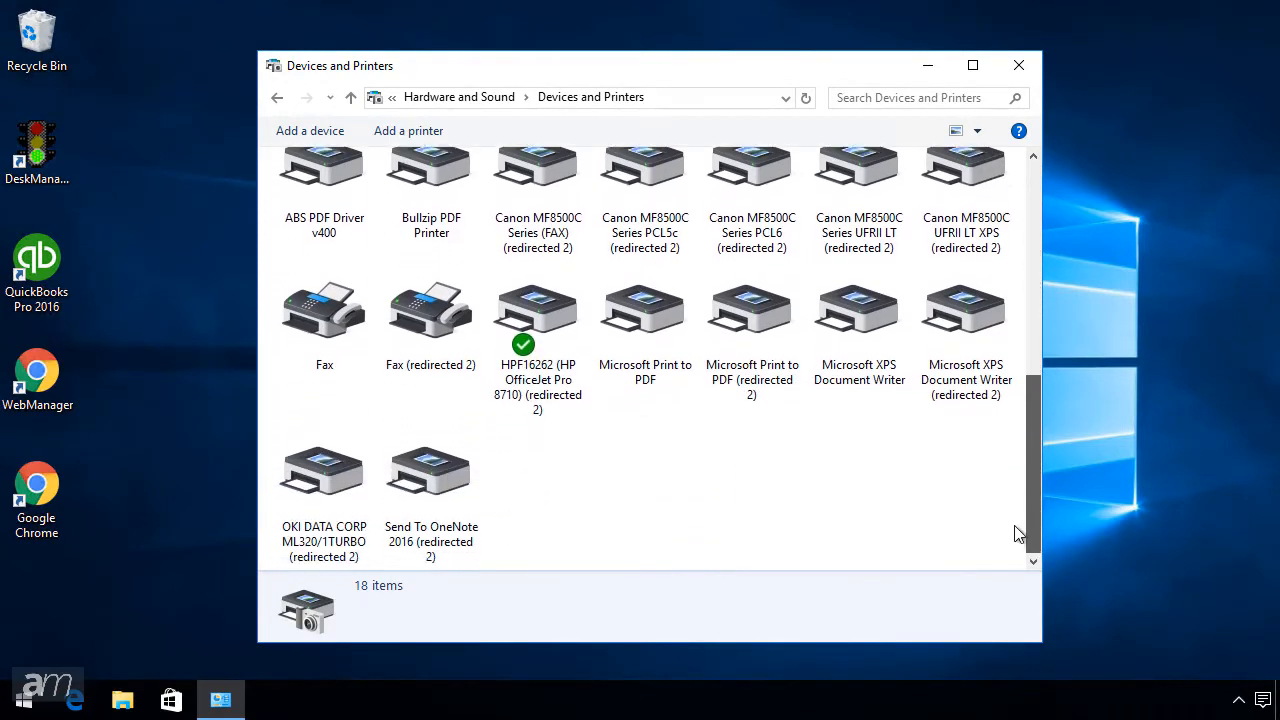
click(323, 470)
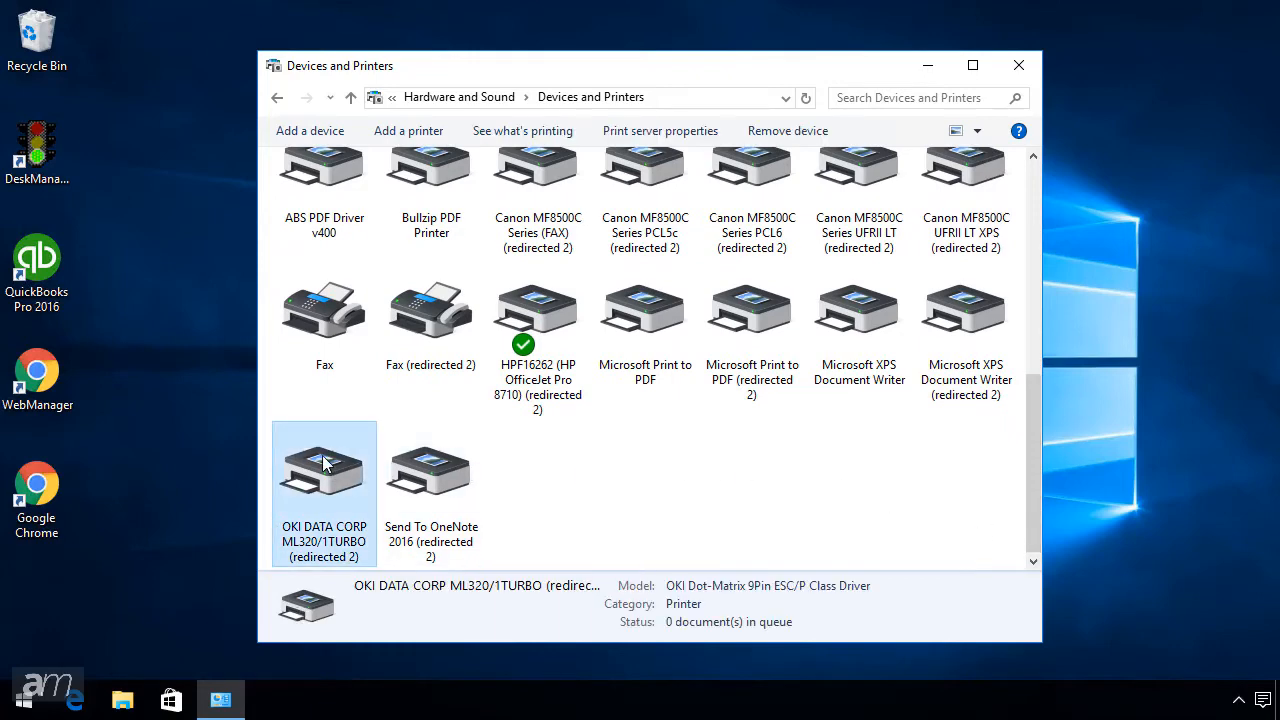
right_click(323, 465)
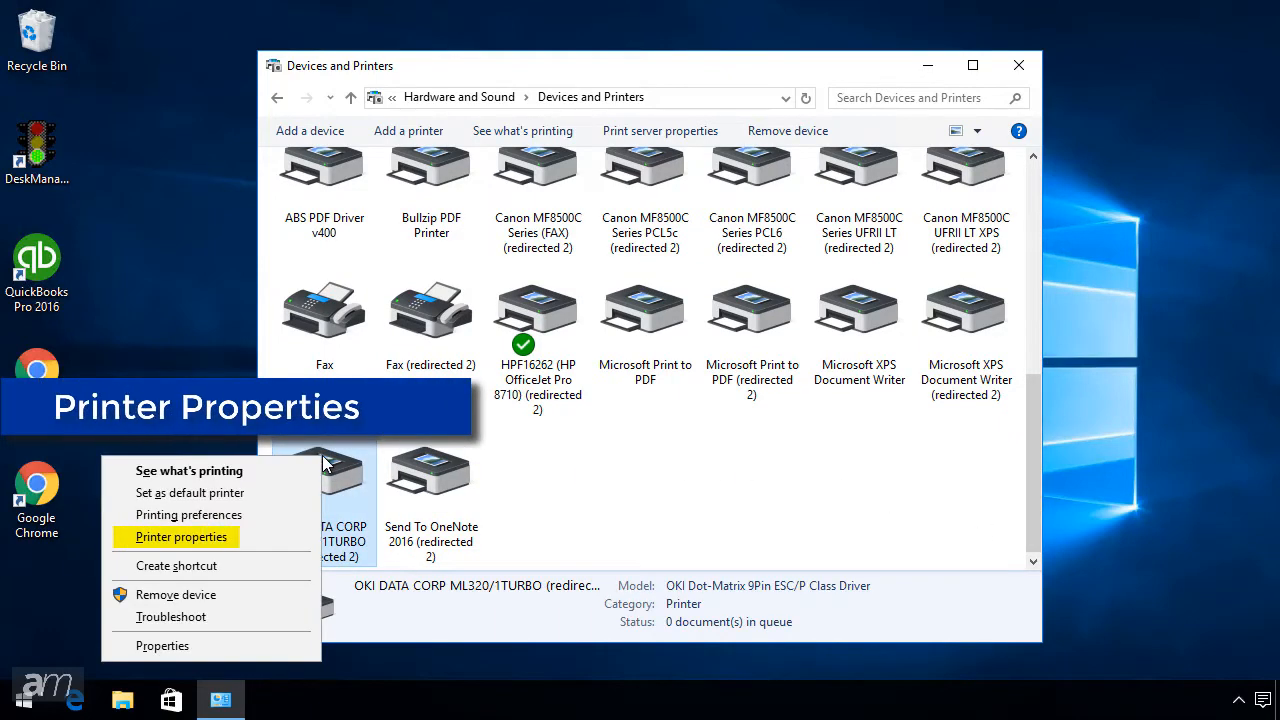
click(182, 537)
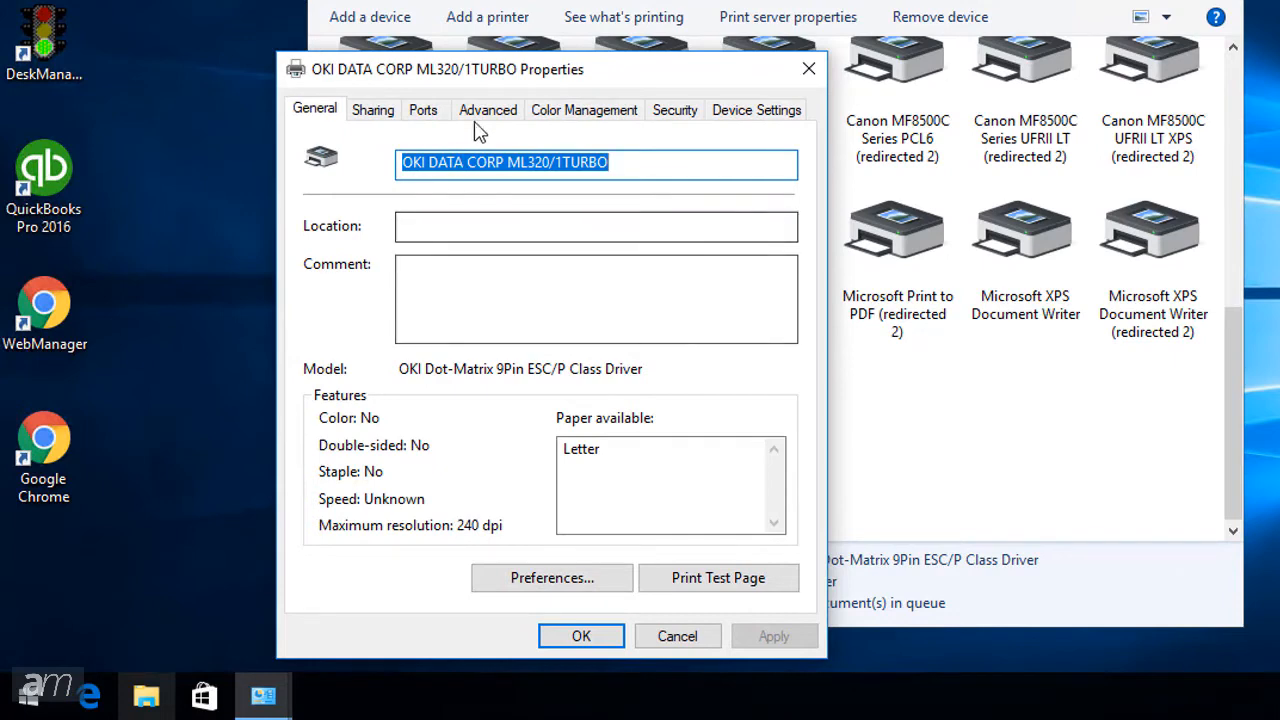
- On the Advanced tab, try choosing the Okidata ML 320 Turbo/D (IBM) driver
click(488, 109)
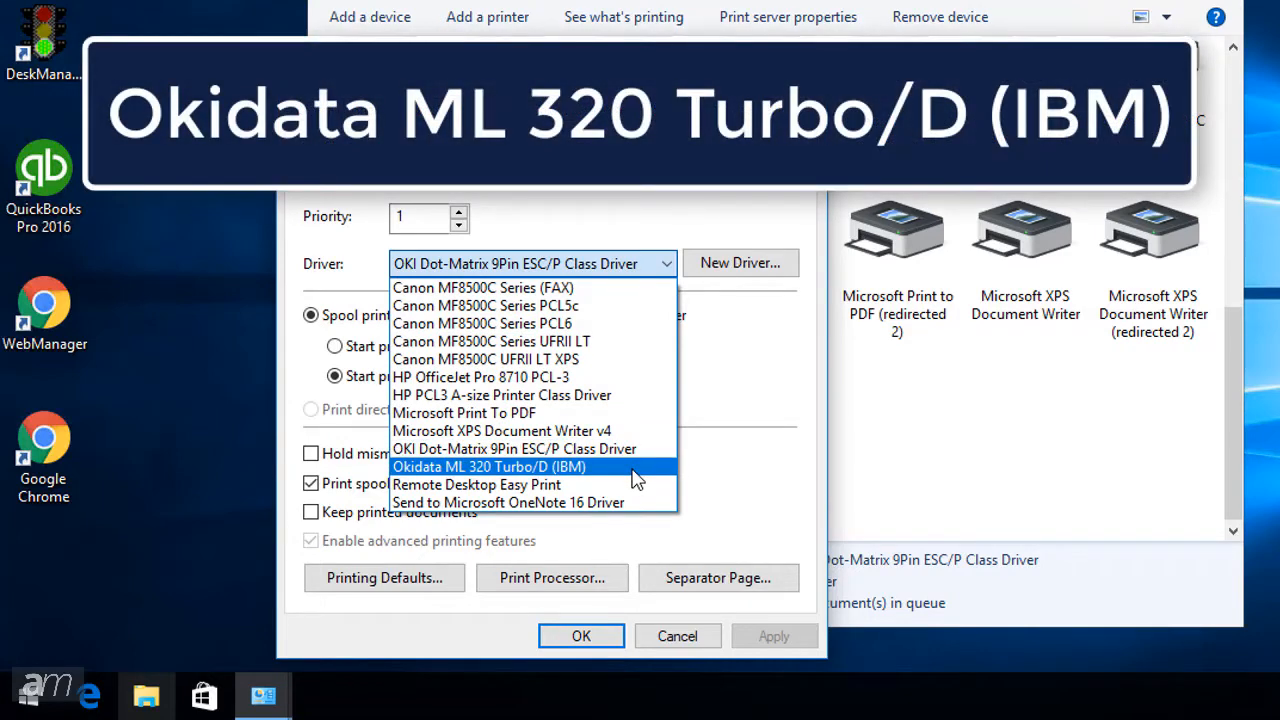
click(489, 466)
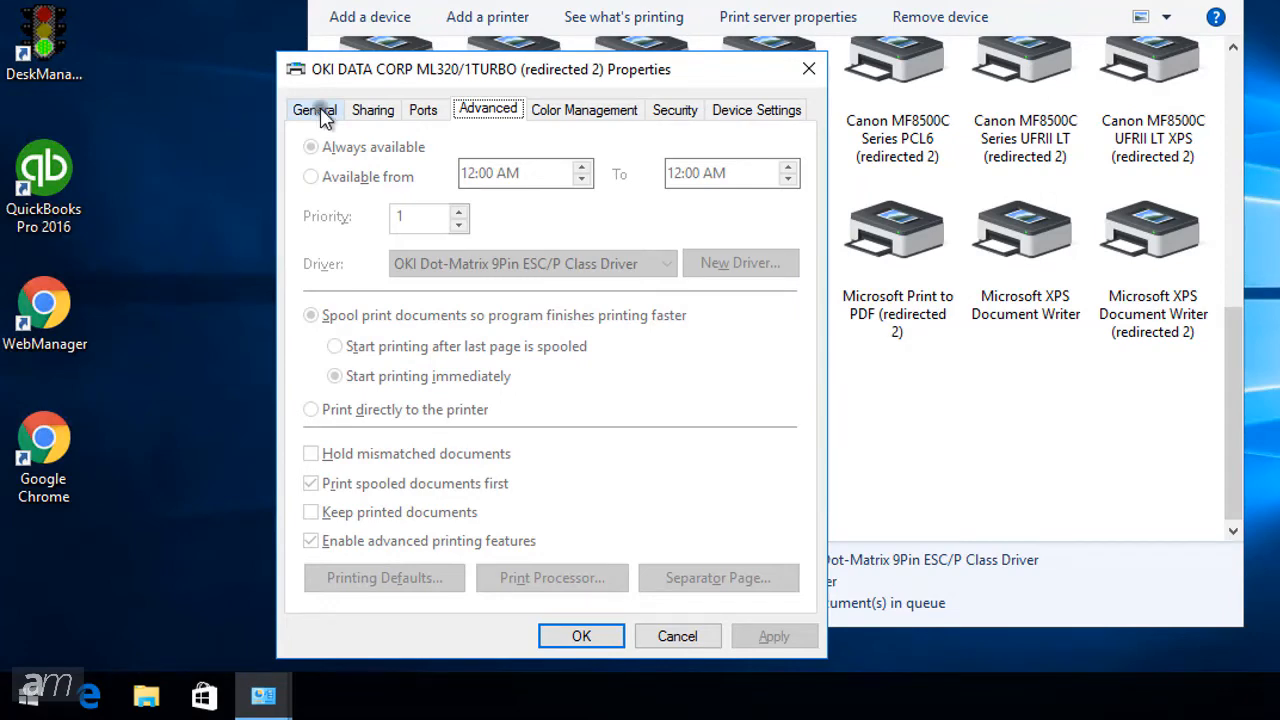
- Unlock Change Properties, apply the Okidata ML 320 Turbo/D (IBM) driver, and close with OK
click(314, 109)
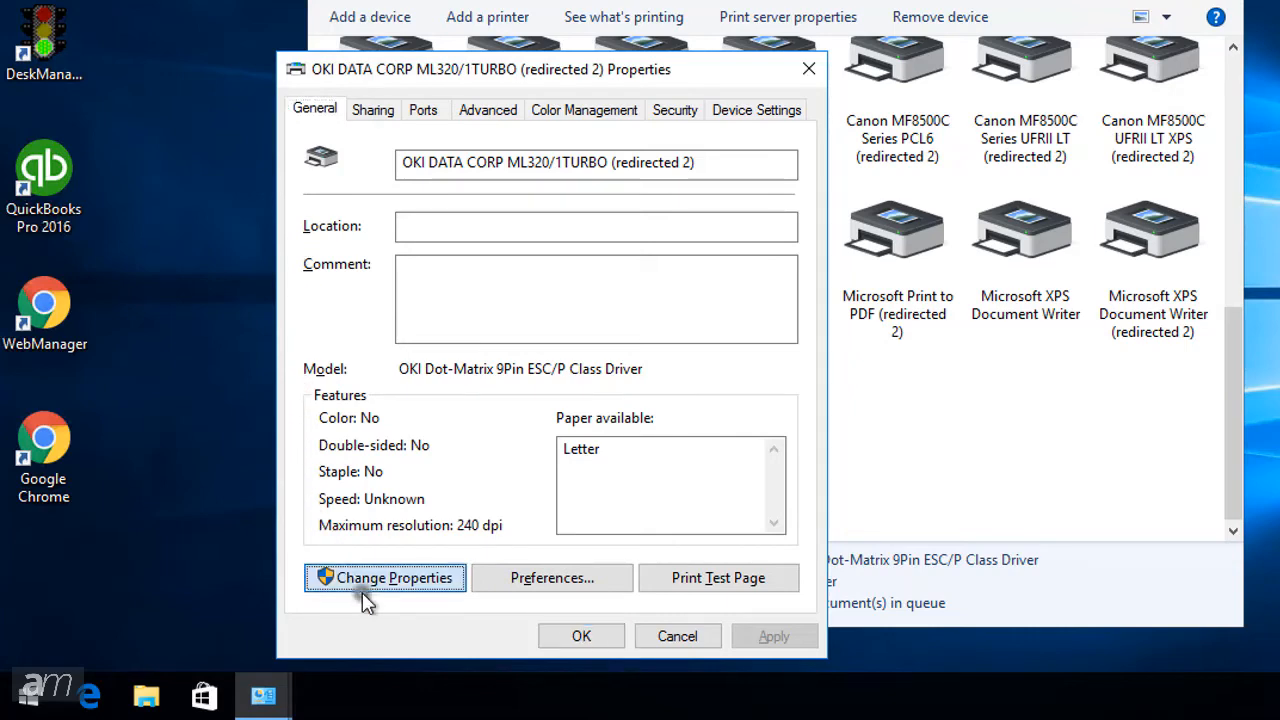
click(384, 577)
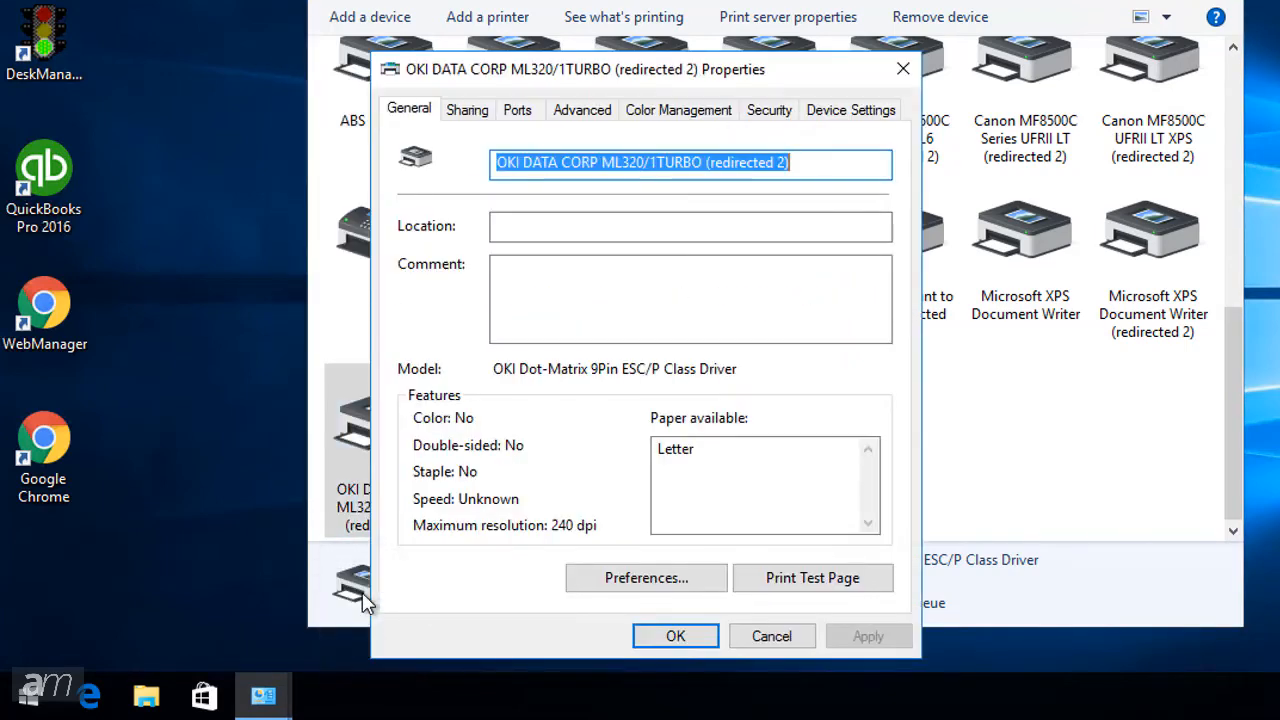
click(582, 110)
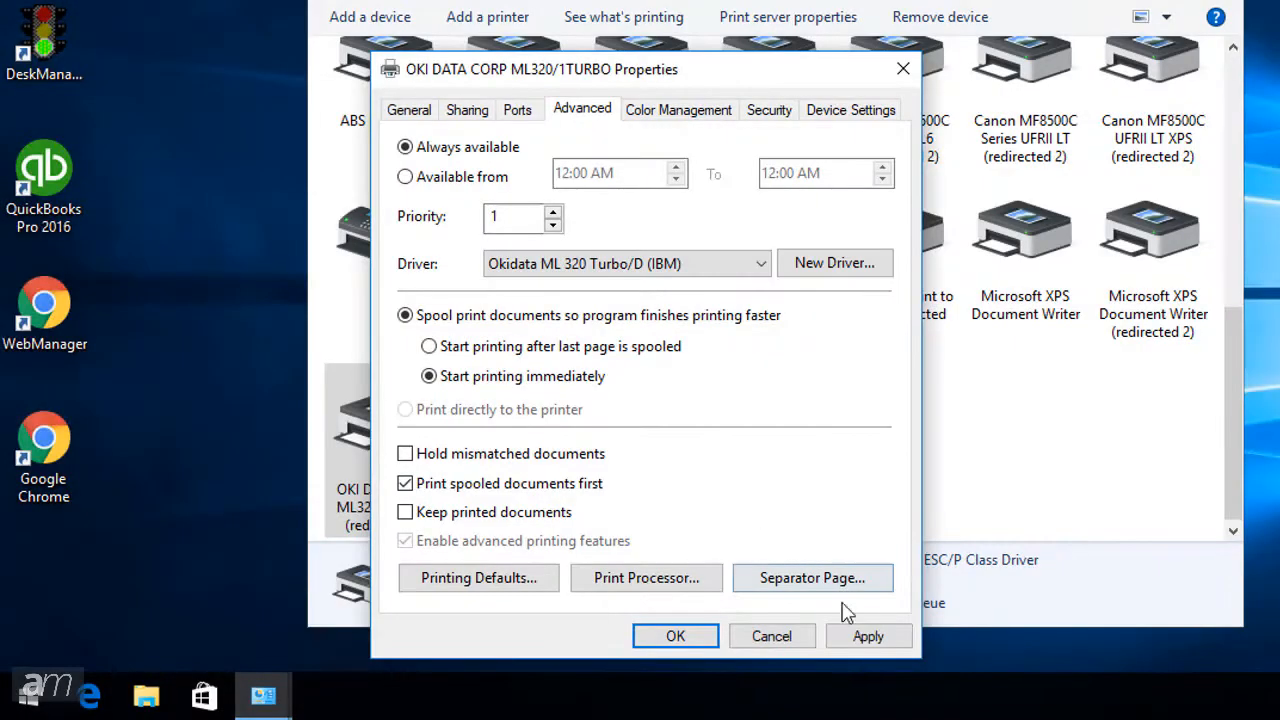
click(868, 636)
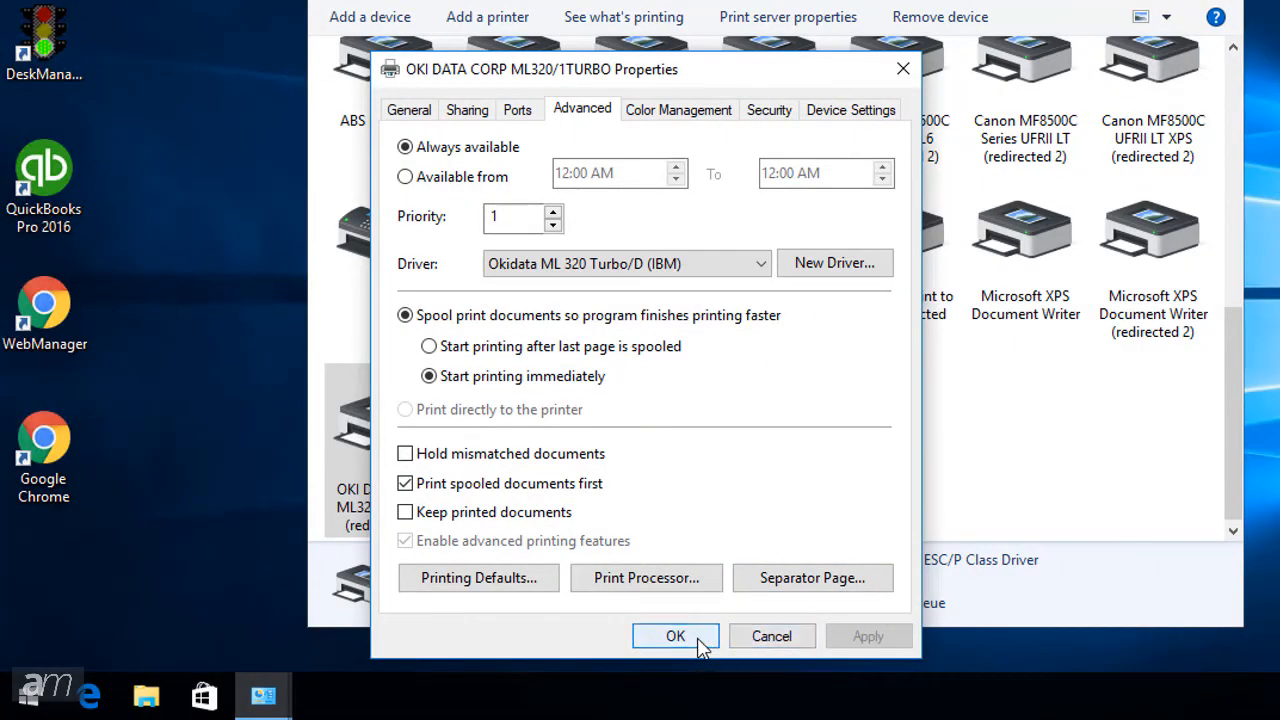
click(675, 636)
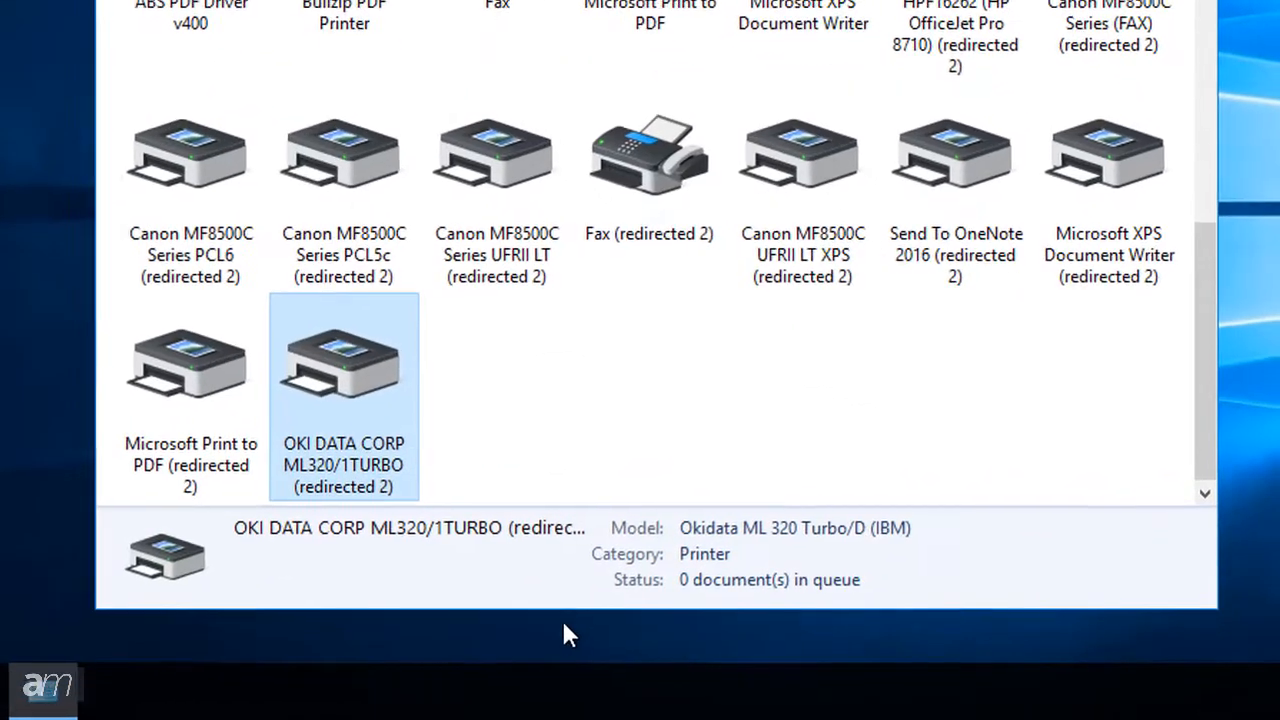